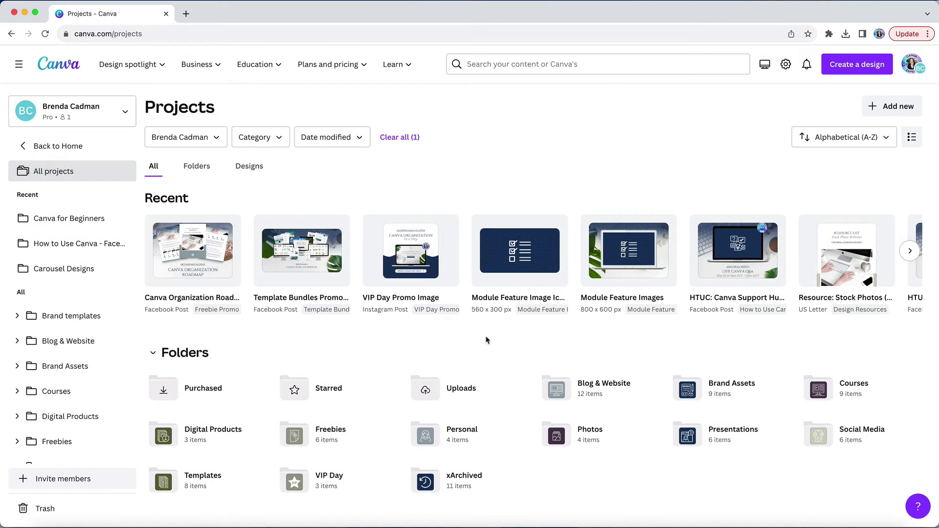
mouse_move(71, 512)
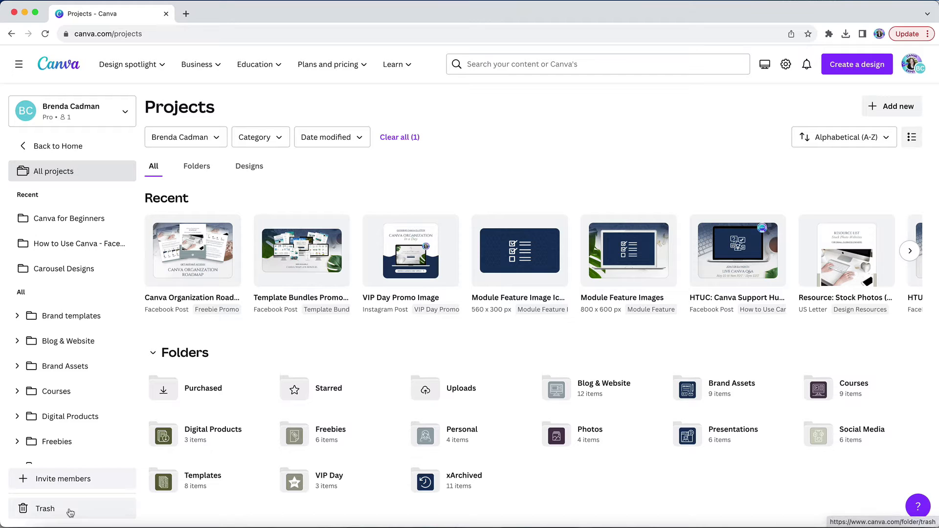
Step: Restore 'Test Design - Cream' from the Trash via its ••• options menu
click(45, 509)
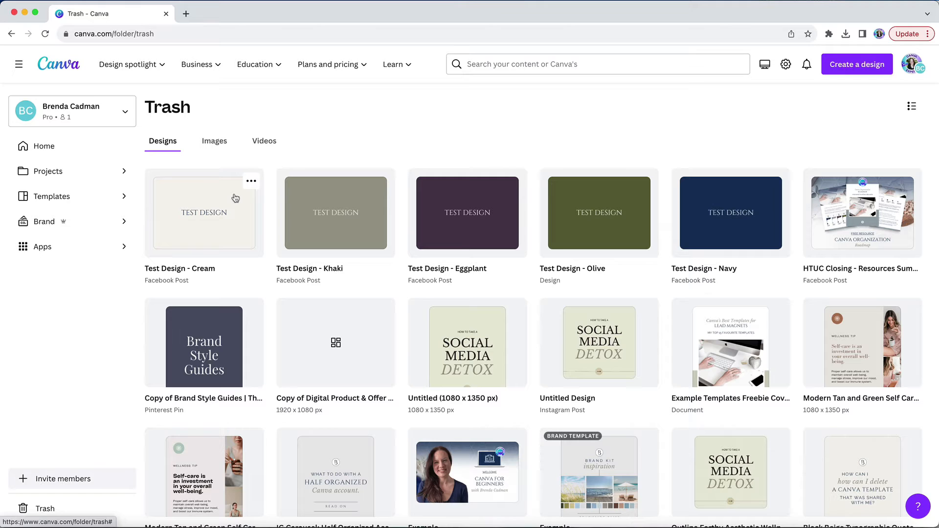
click(252, 181)
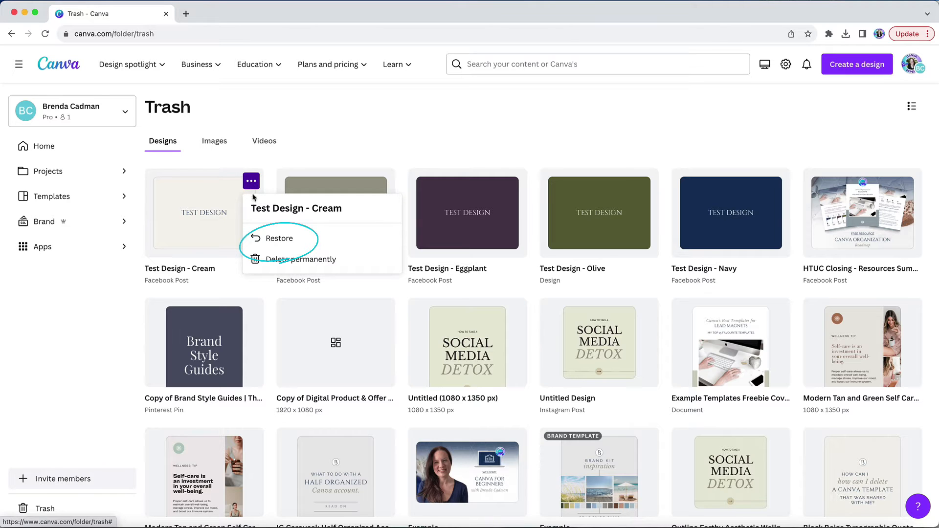
click(279, 238)
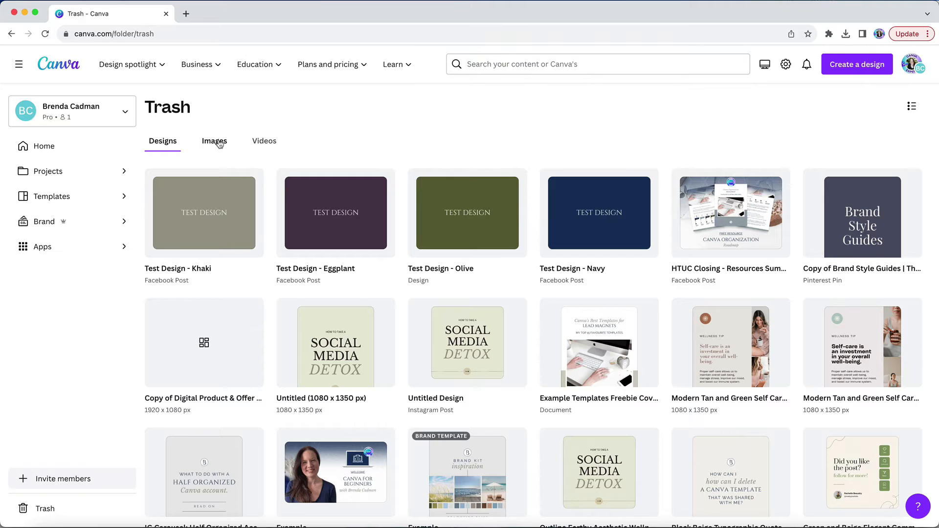
Step: Restore haute-stock-photography-subscription-creative-studio-finals-13.jpg from the Trash's Images list
click(214, 141)
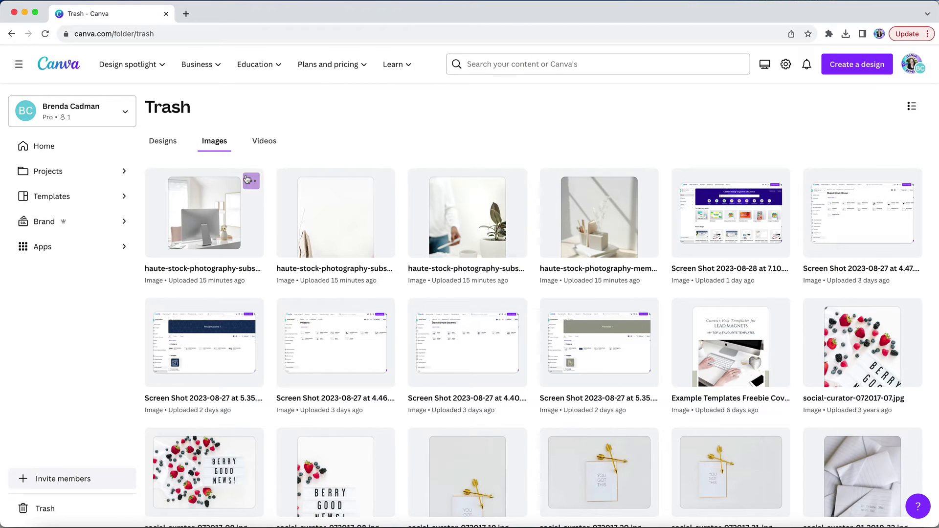
click(250, 180)
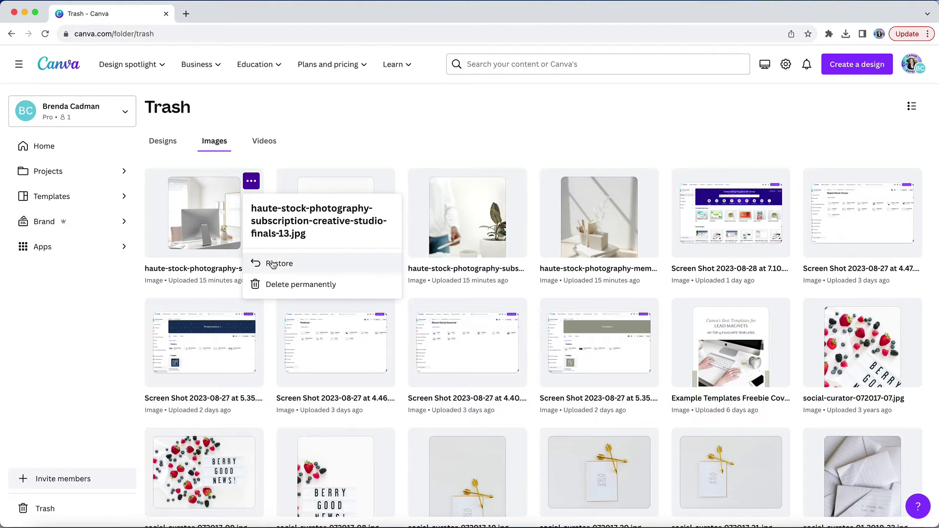
click(279, 264)
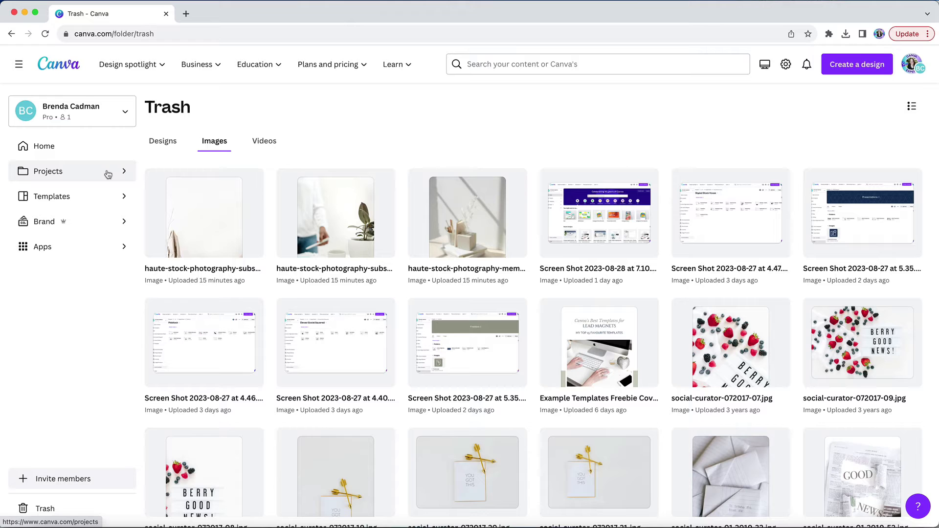
Step: Return to Projects and scroll to the Designs and Images sections showing the restored items
click(48, 171)
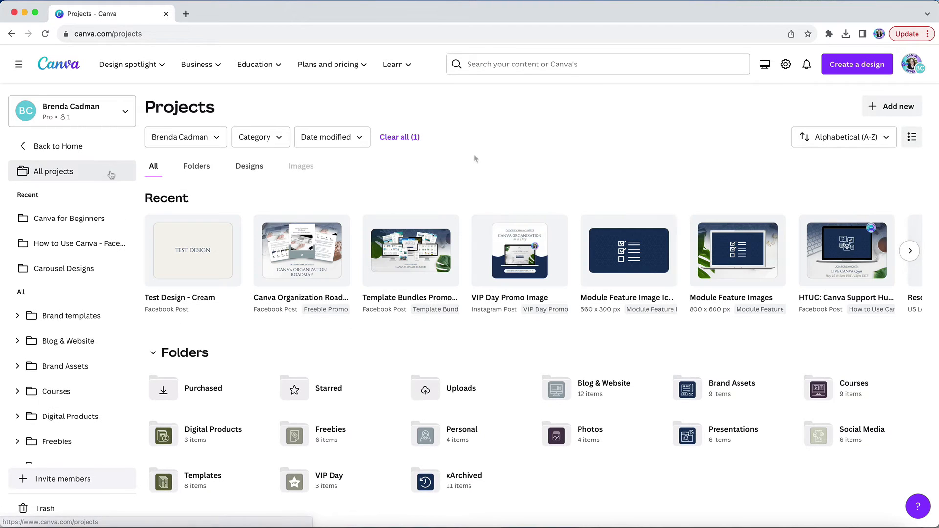
scroll(down, 3)
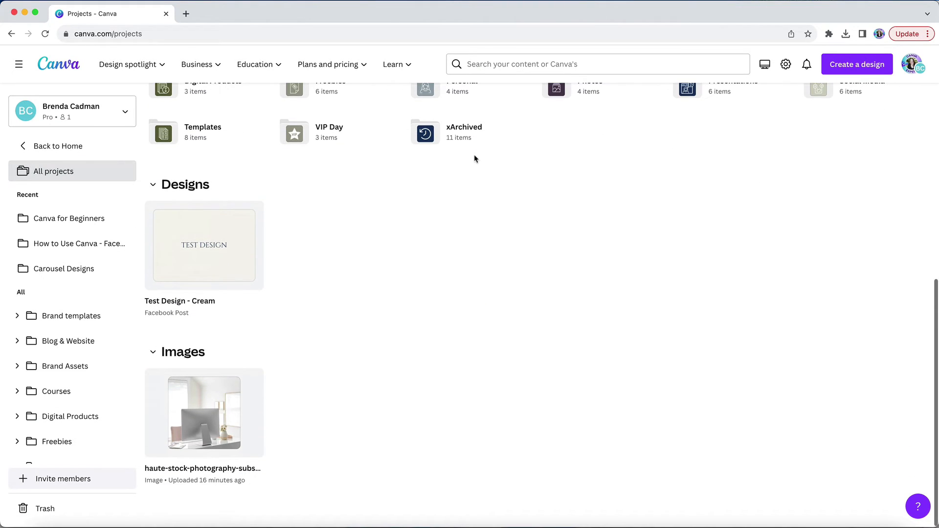
mouse_move(404, 321)
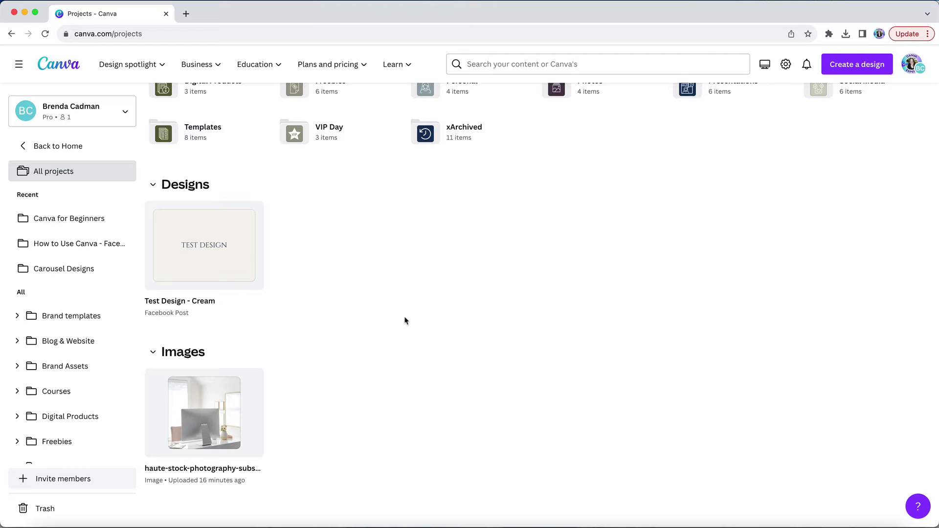